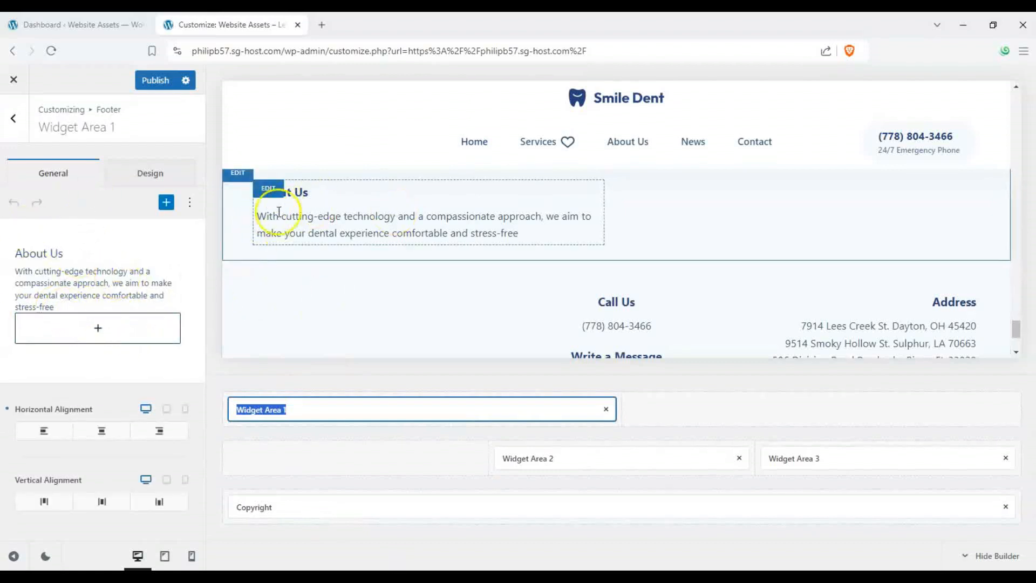
Open the block inserter for footer Widget Area 1
click(165, 202)
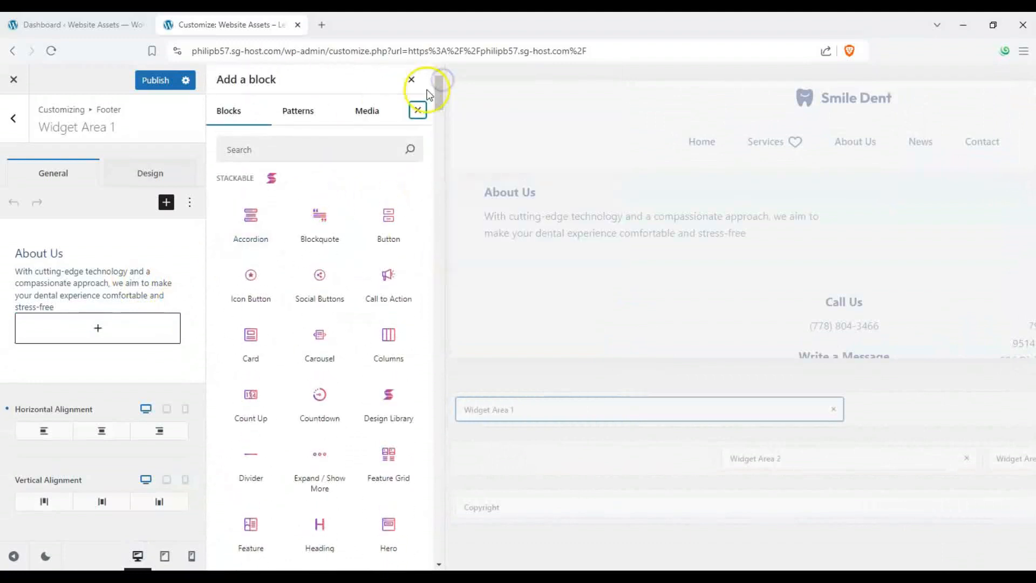
Scroll the Add a block list toward the Search block
scroll(down, 3)
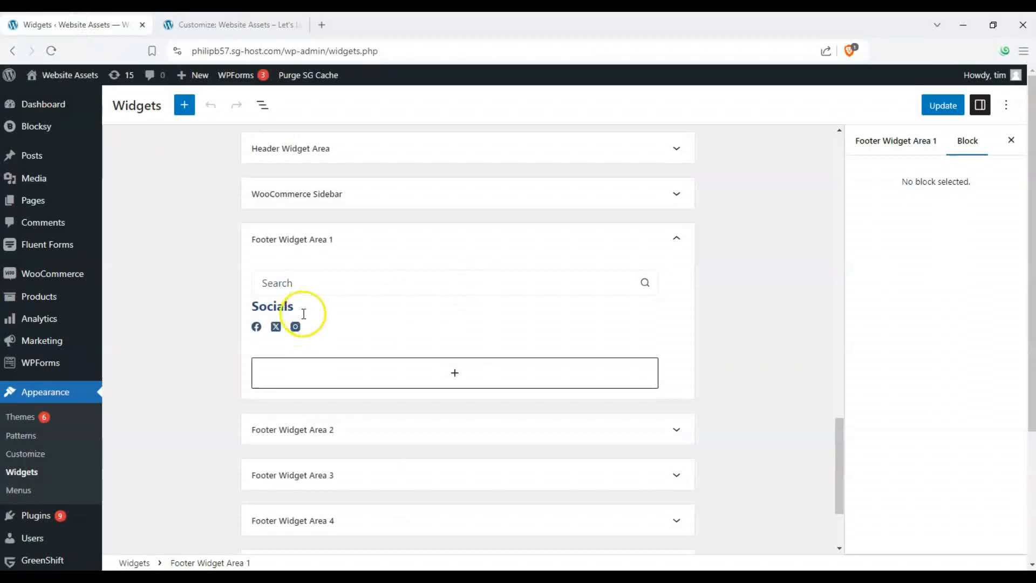
Select the Socials block and pick an additional social channel to add
click(275, 326)
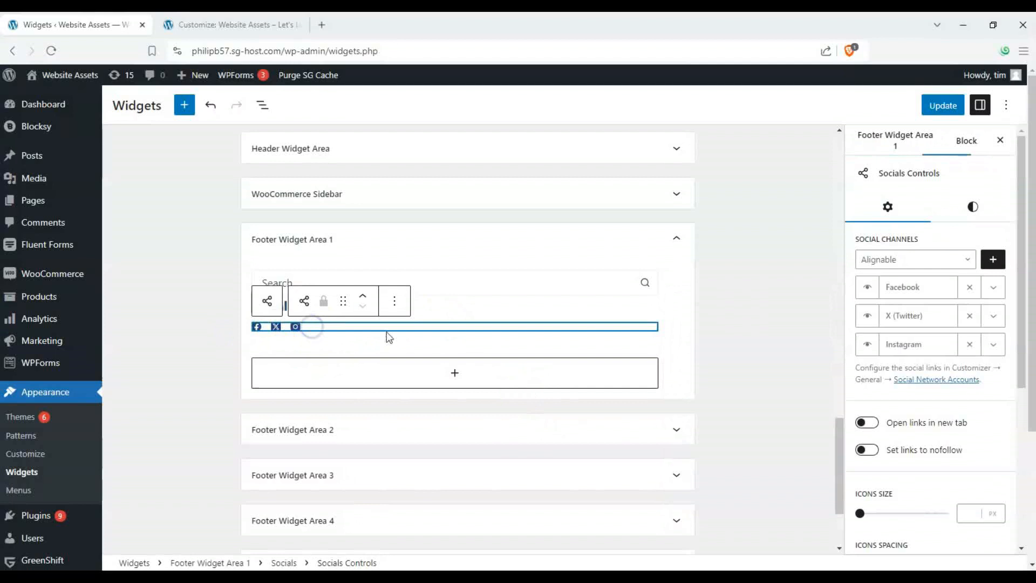
click(993, 259)
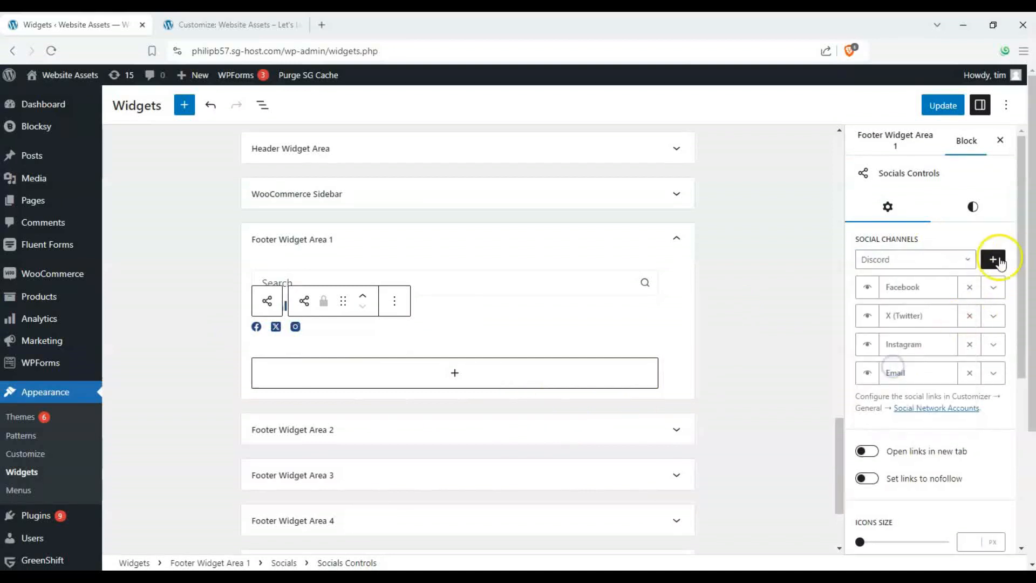